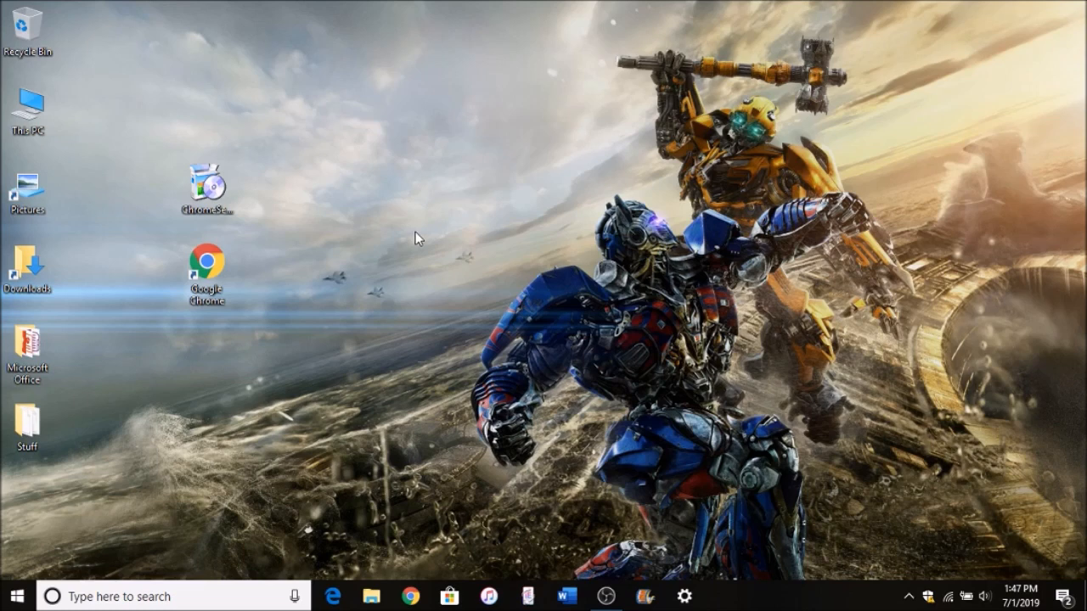
mouse_move(424, 238)
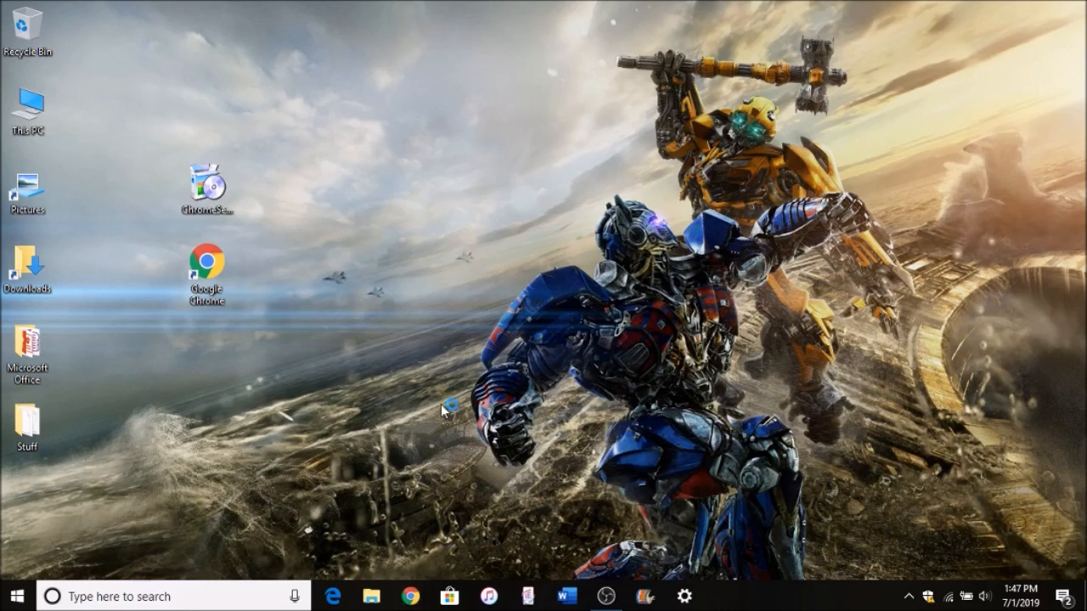
mouse_move(357, 310)
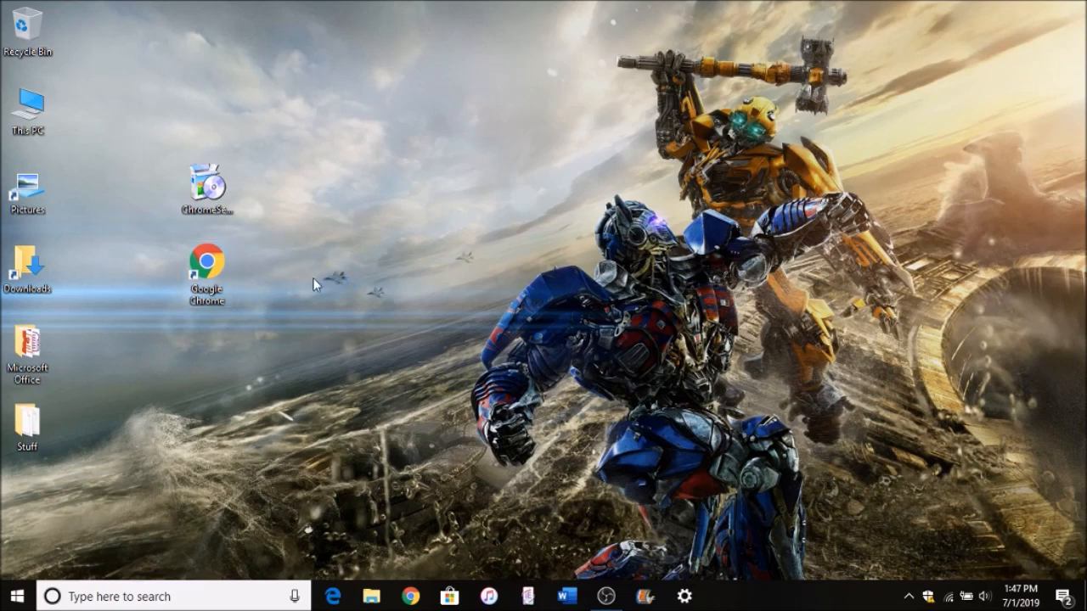
mouse_move(244, 172)
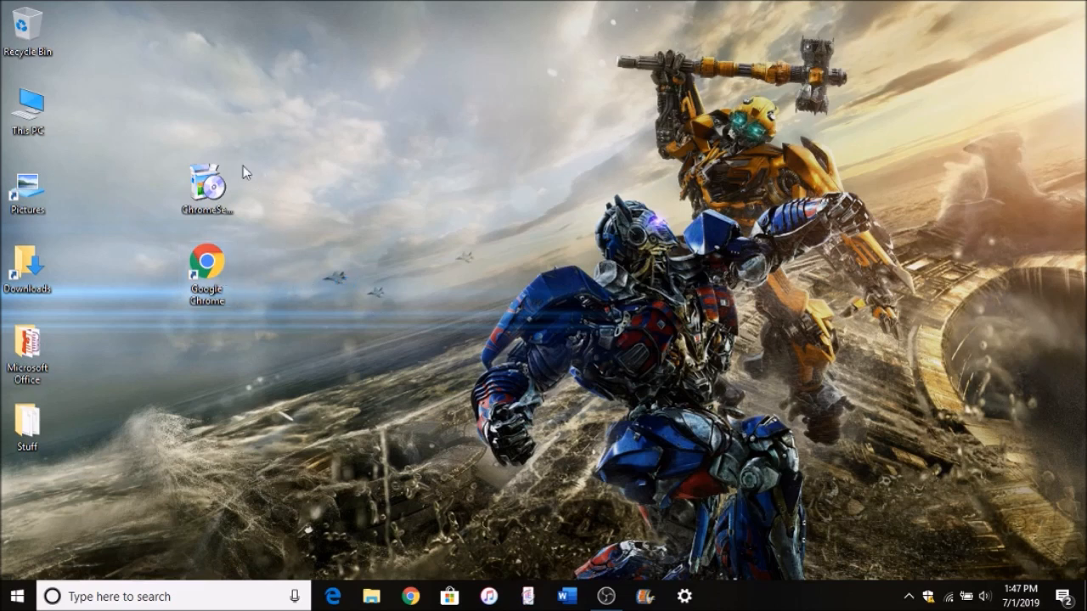
mouse_move(454, 577)
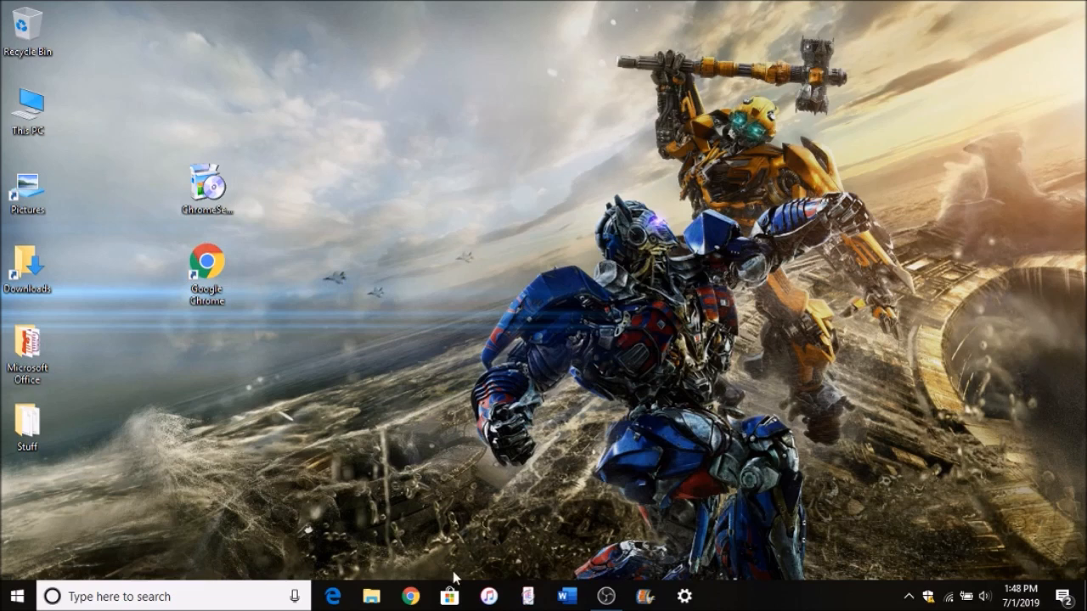
mouse_move(362, 273)
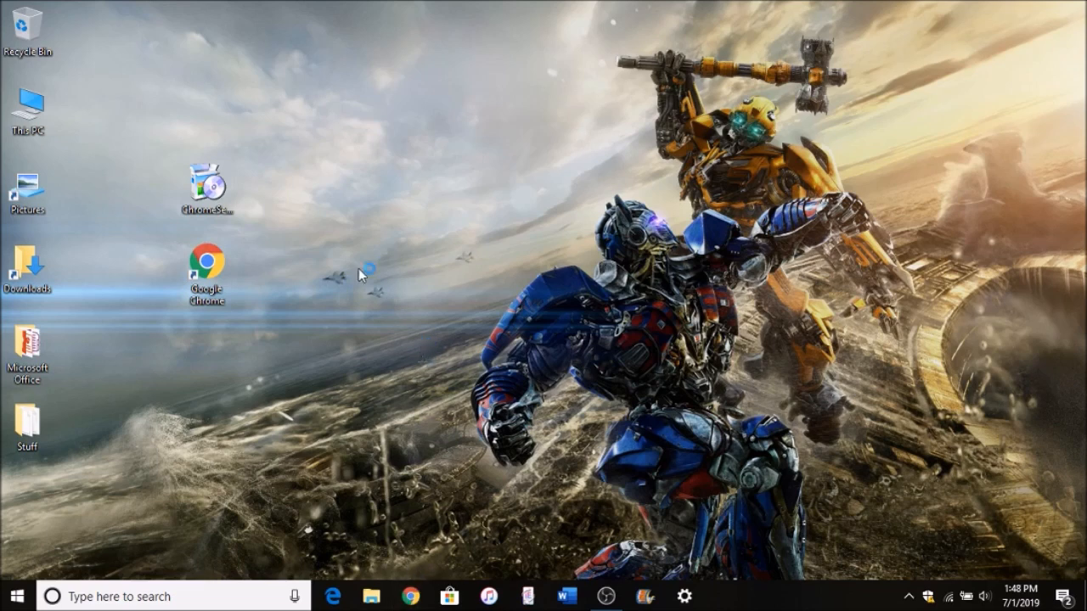
mouse_move(421, 309)
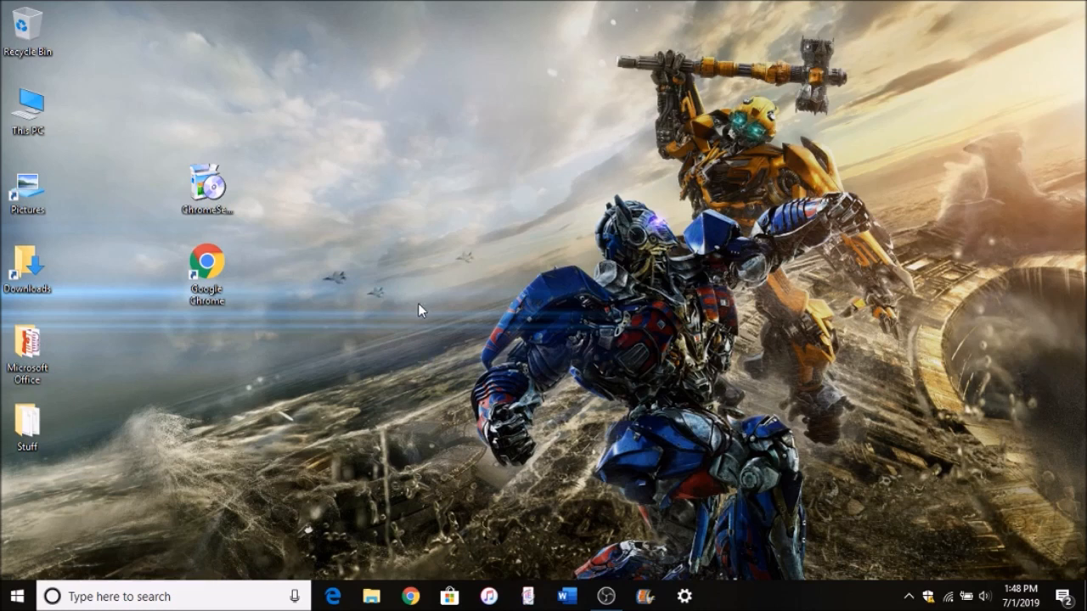
mouse_move(366, 331)
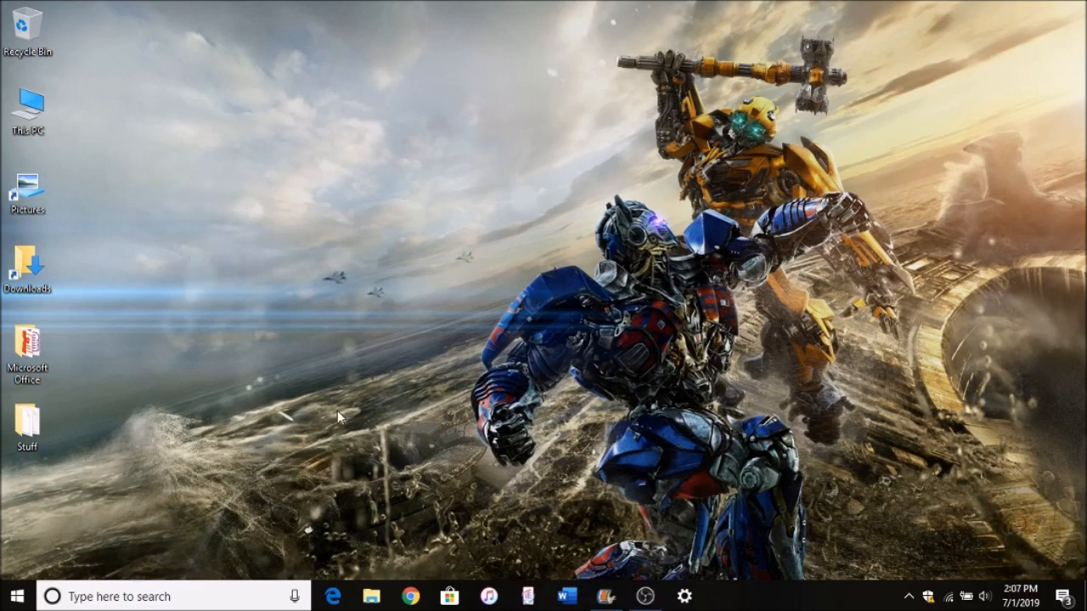
Step: Browse This PC to the C: drive and select the Program Files (x86) folder
left_click(366, 594)
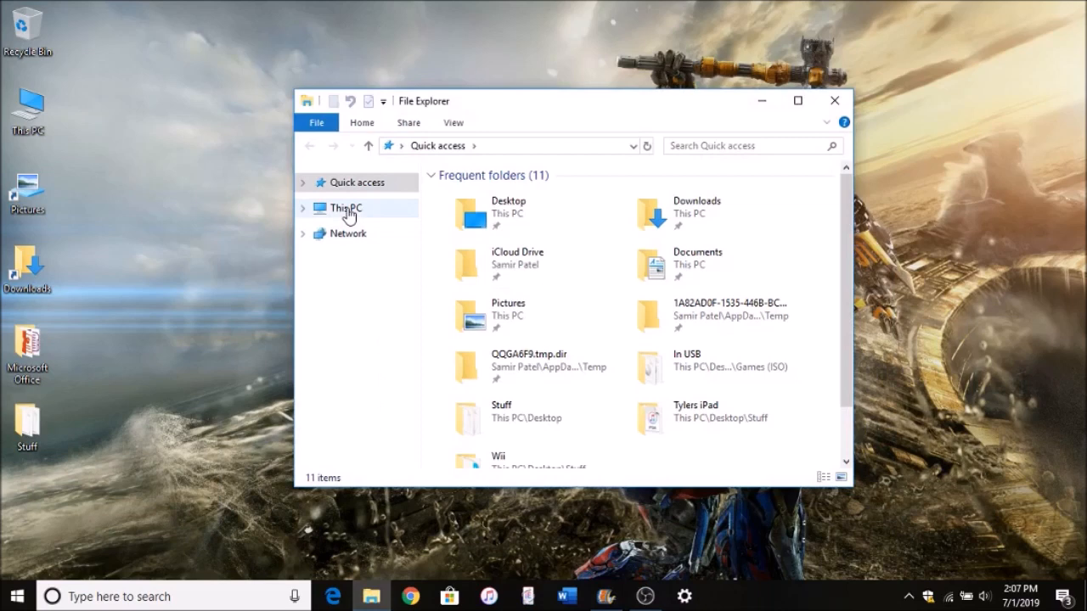
left_click(344, 207)
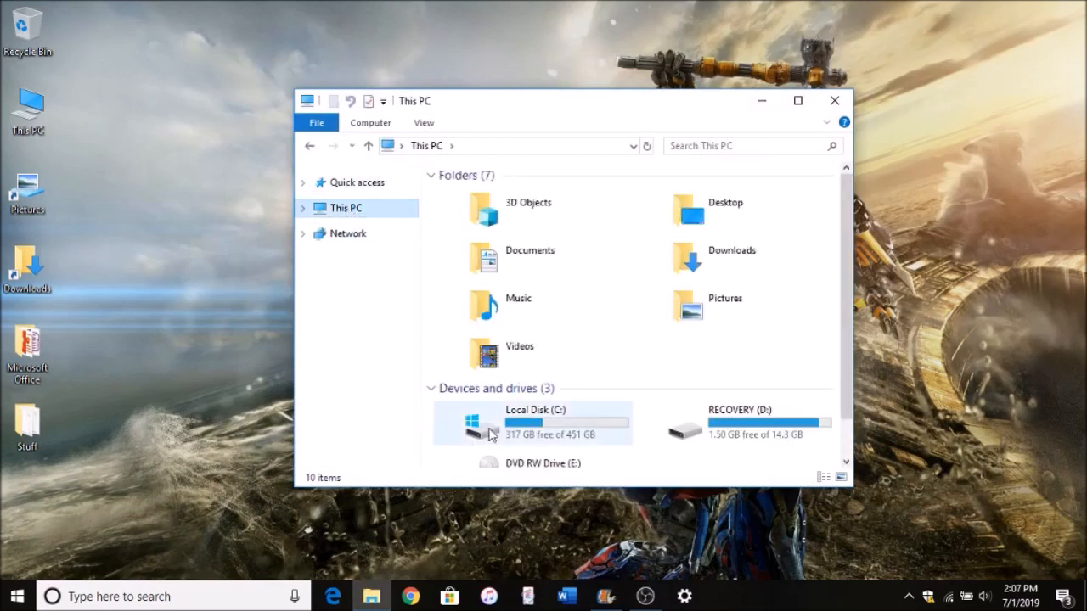
double_click(534, 423)
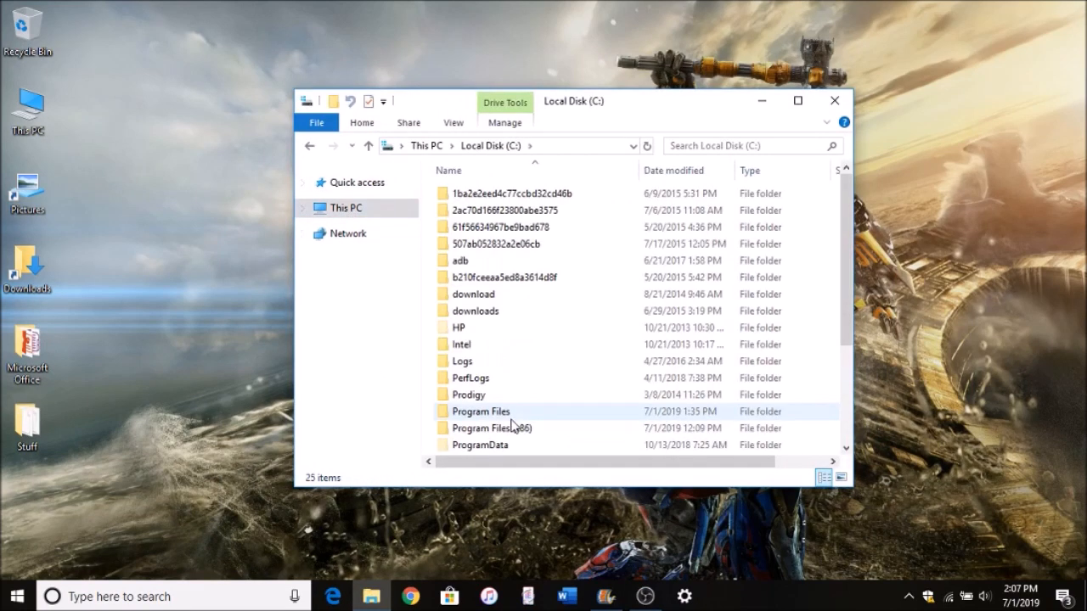
left_click(494, 428)
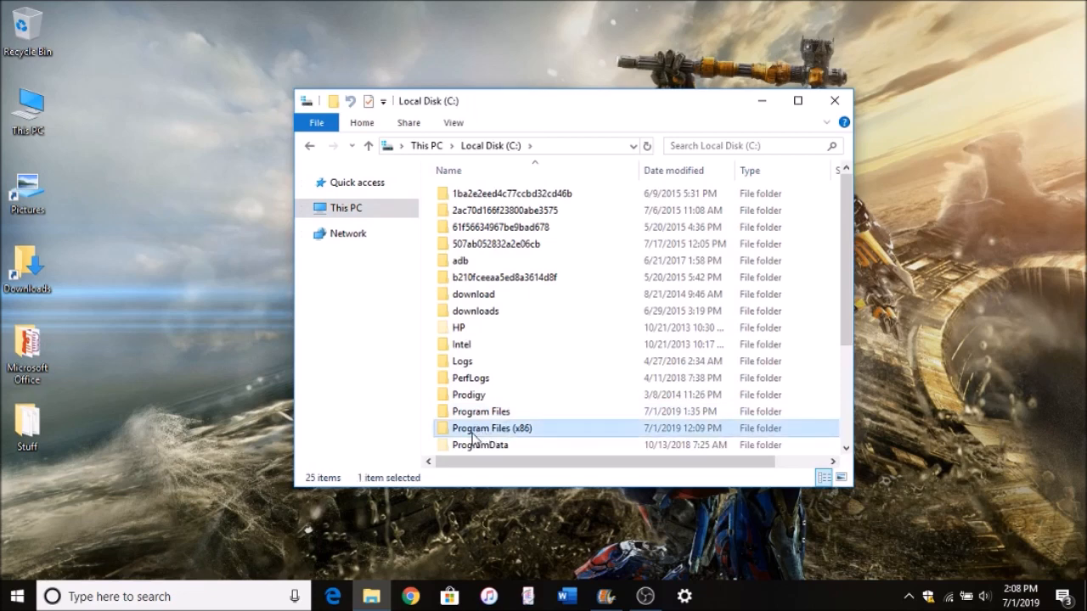
mouse_move(534, 435)
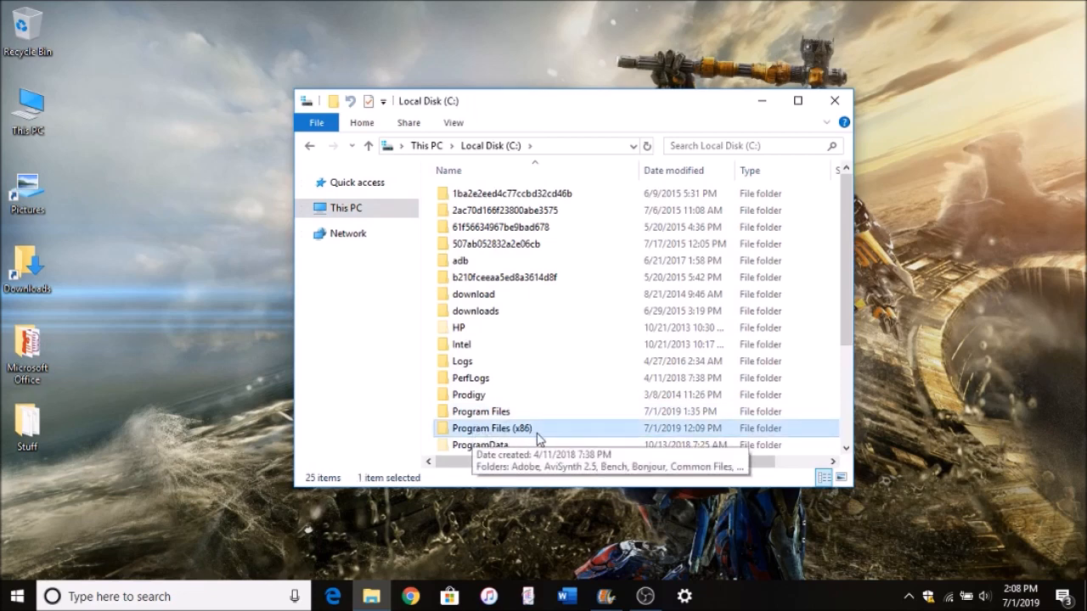
mouse_move(523, 434)
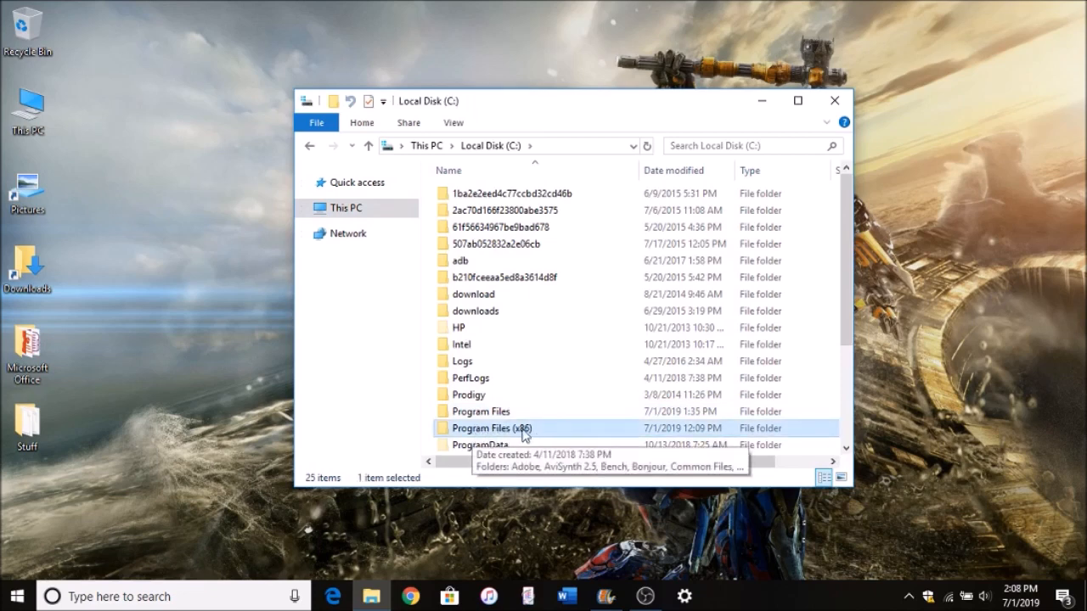
mouse_move(490, 436)
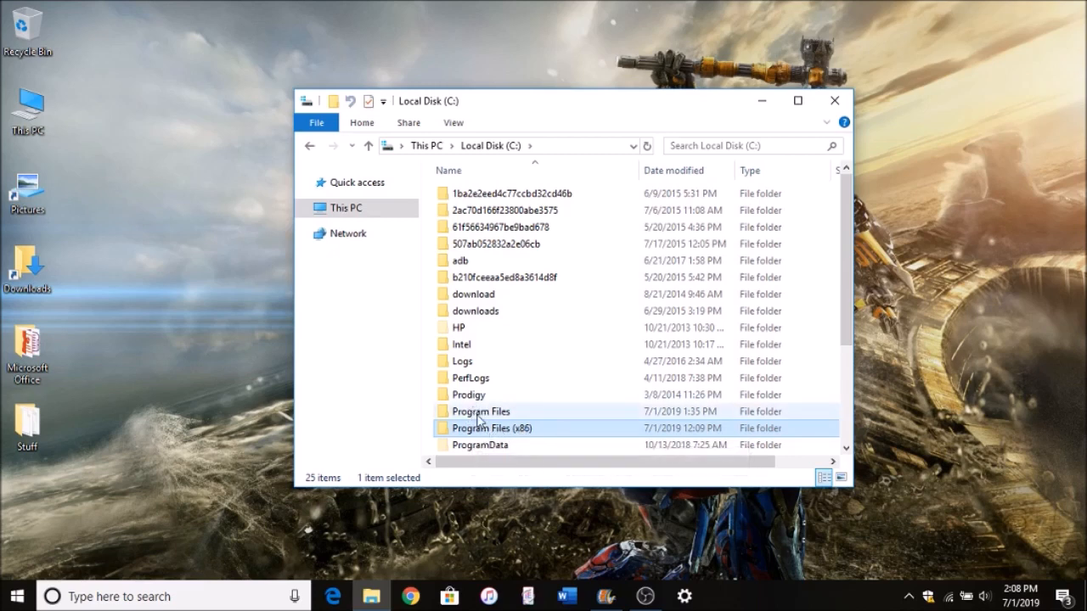
mouse_move(506, 416)
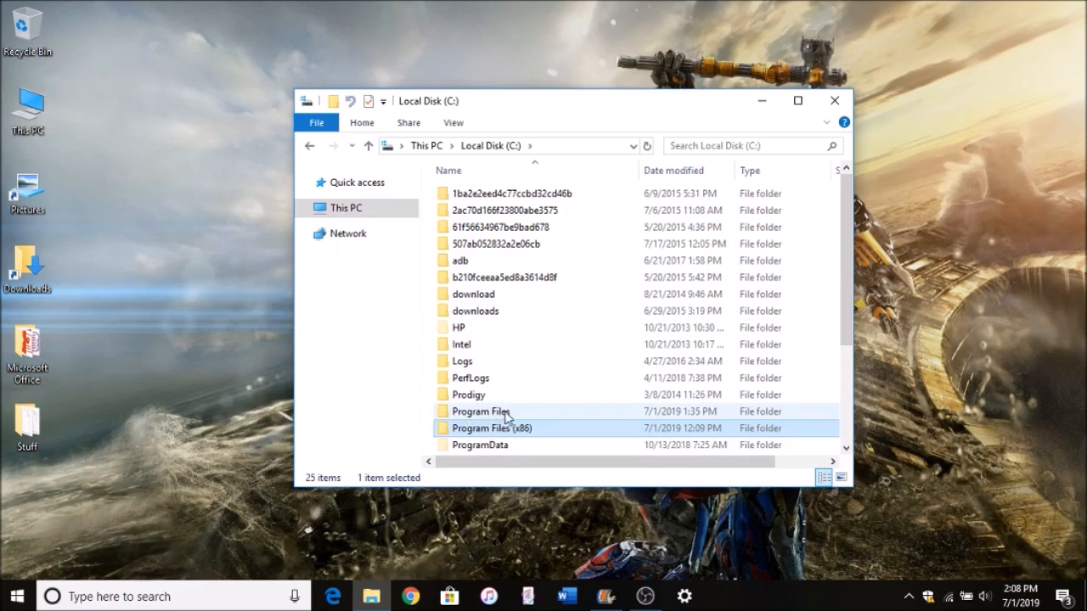
mouse_move(518, 438)
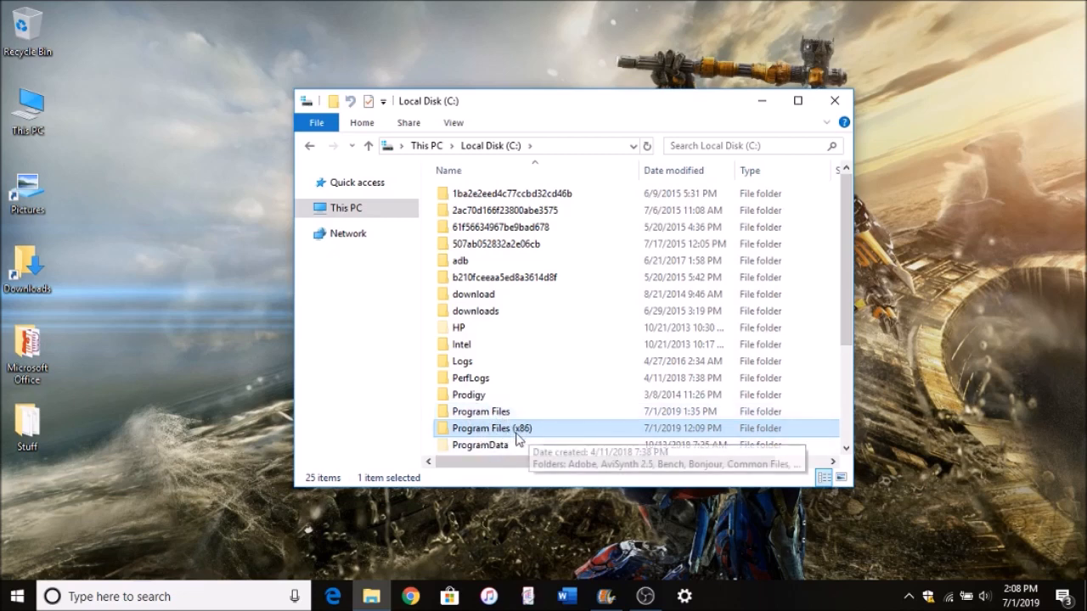
Step: Navigate through Program Files (x86) > Google > Chrome into the Application folder
double_click(489, 428)
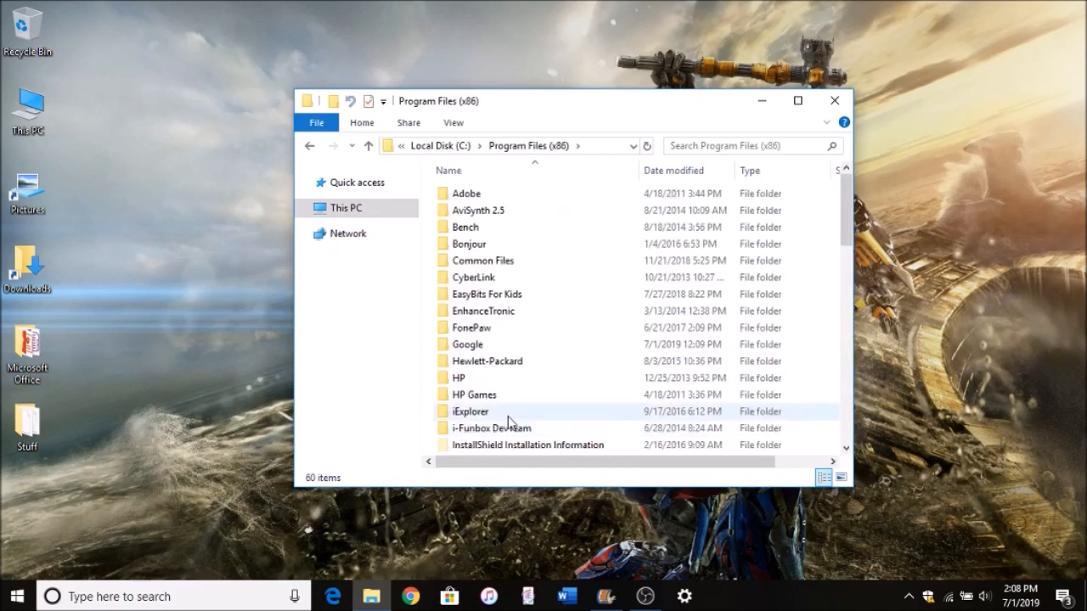
left_click(469, 342)
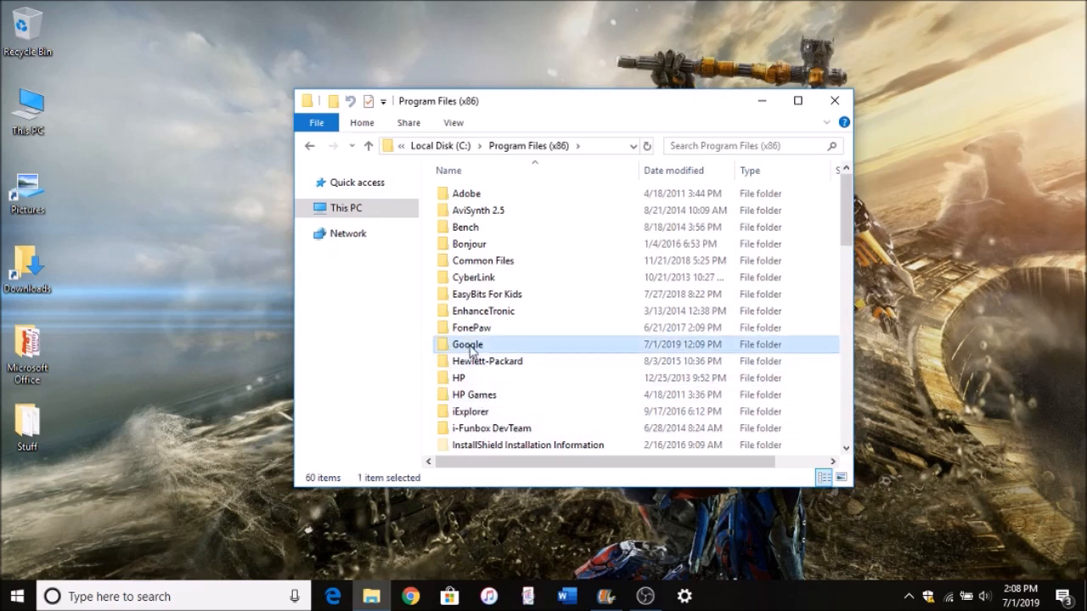
double_click(469, 343)
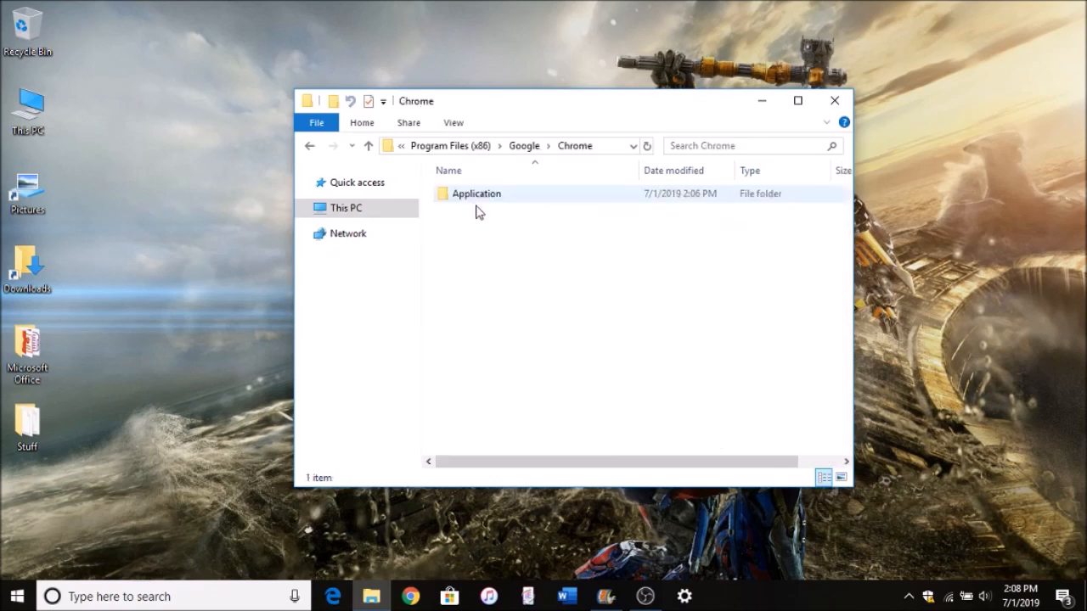
double_click(475, 194)
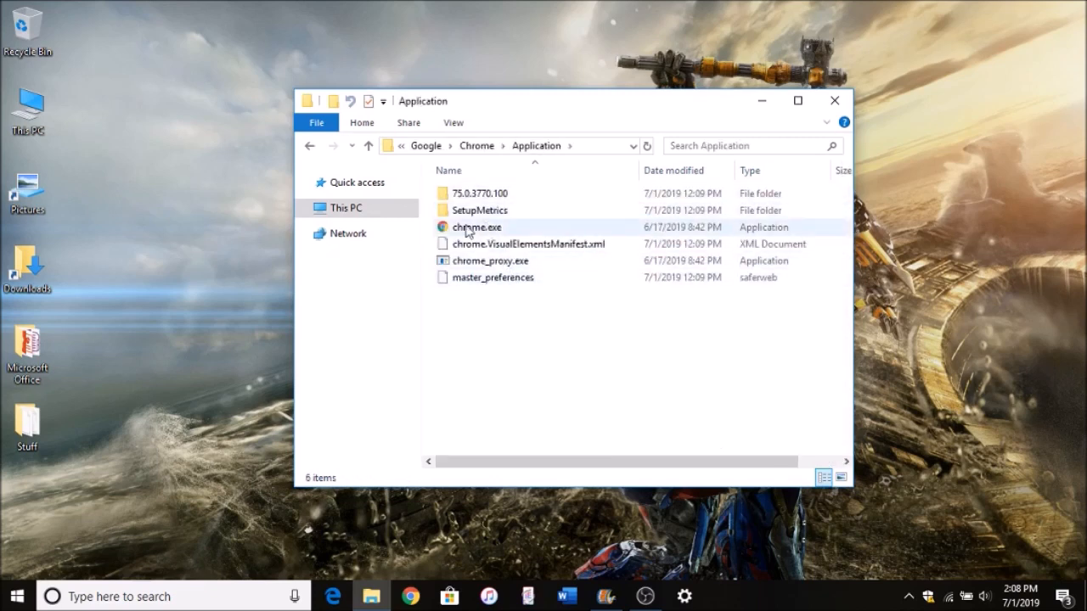
mouse_move(484, 229)
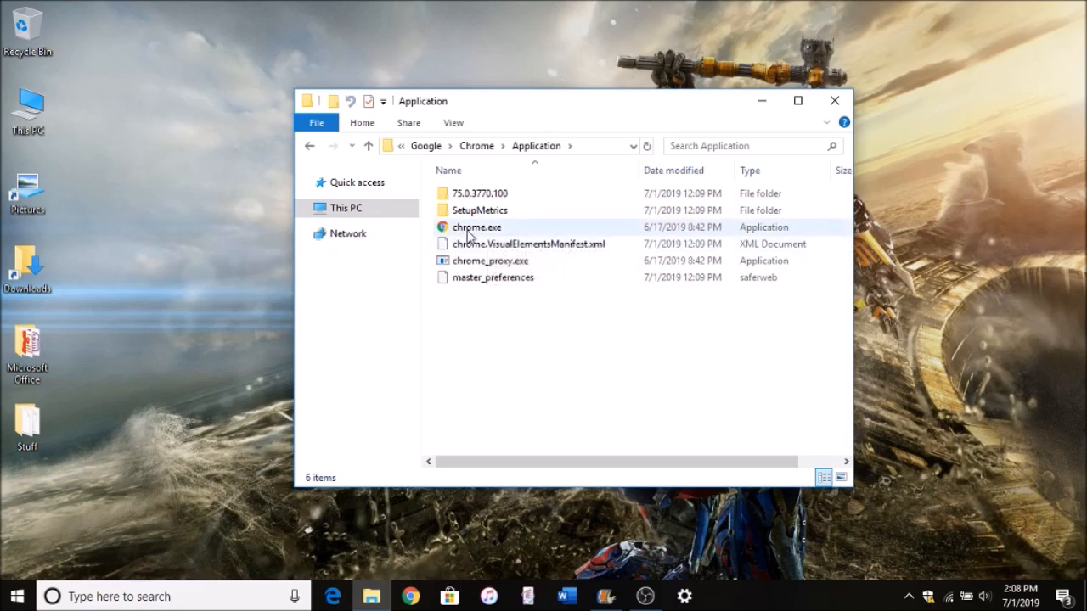
Step: Rename chrome.exe to chrome1.exe and bring up its context menu
left_click(475, 227)
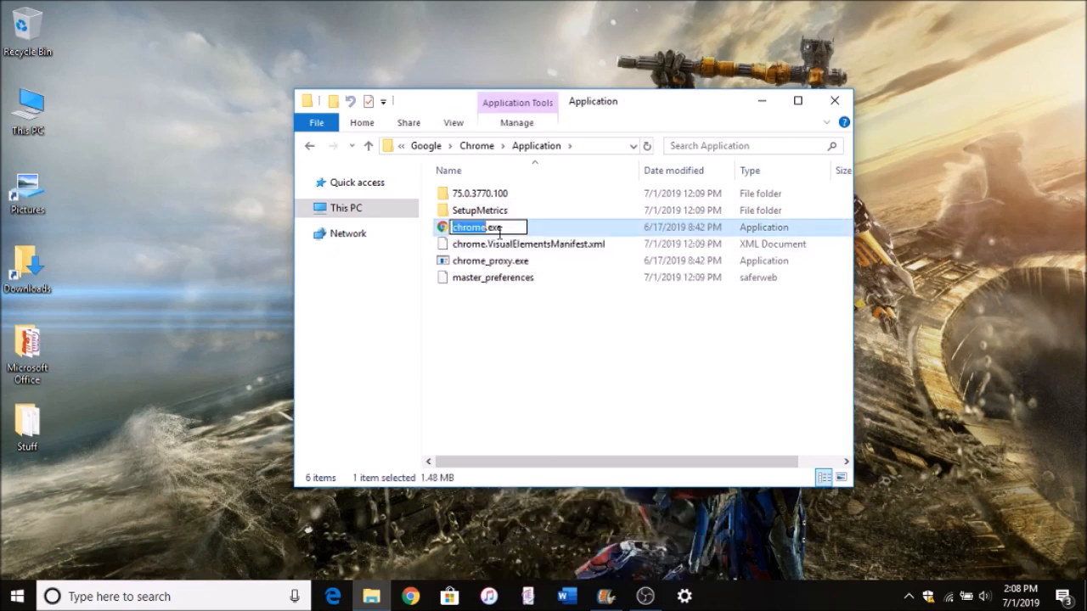
mouse_move(522, 380)
type("1")
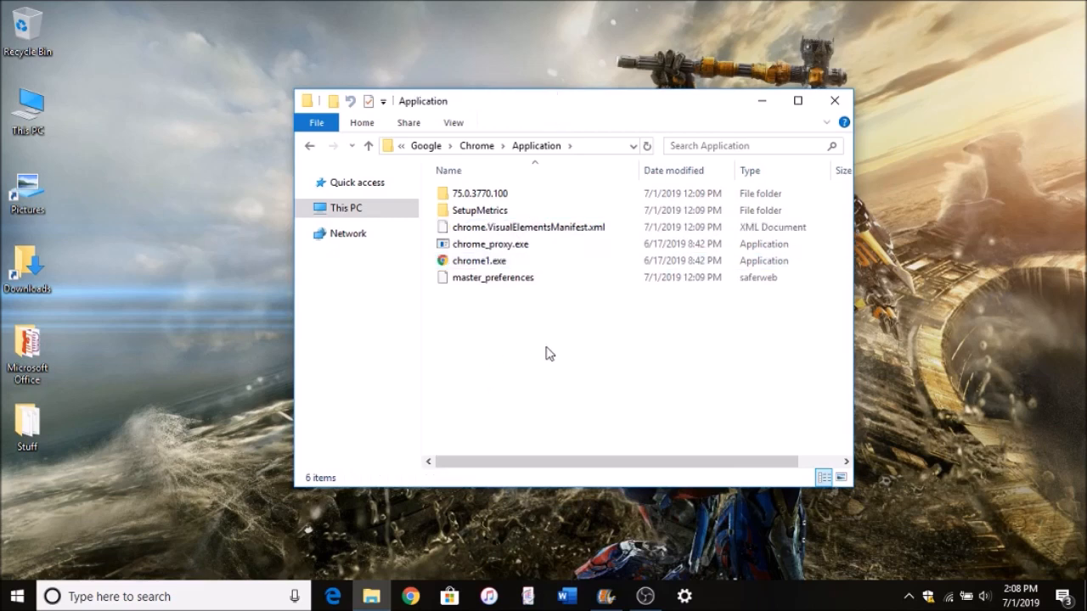
right_click(481, 262)
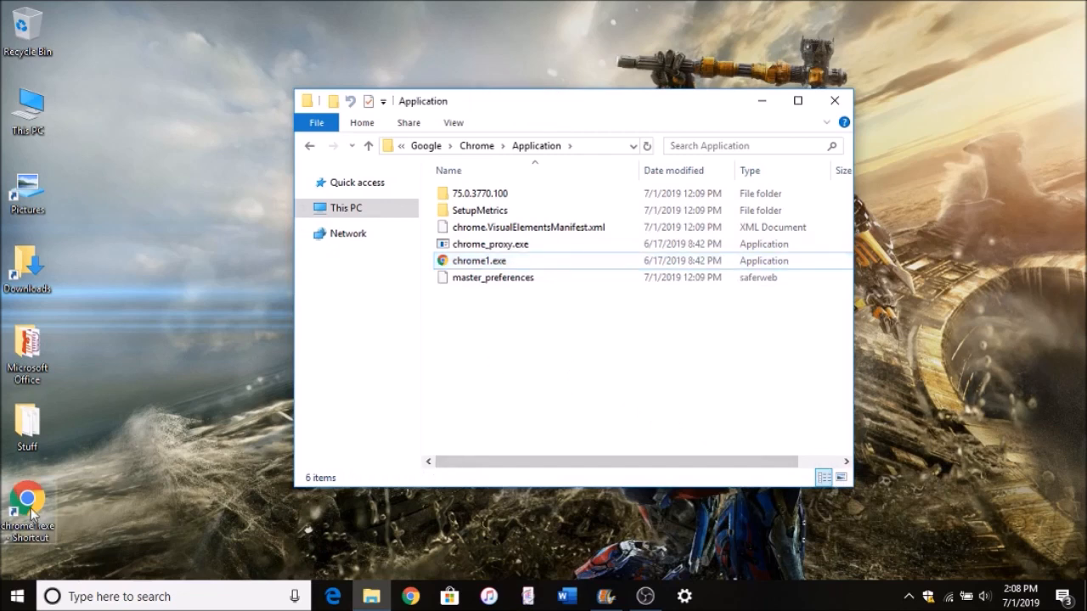
Step: Move the new chrome1.exe shortcut beside the Downloads icon and rename it 'Chrome'
left_click_drag(27, 501, 146, 272)
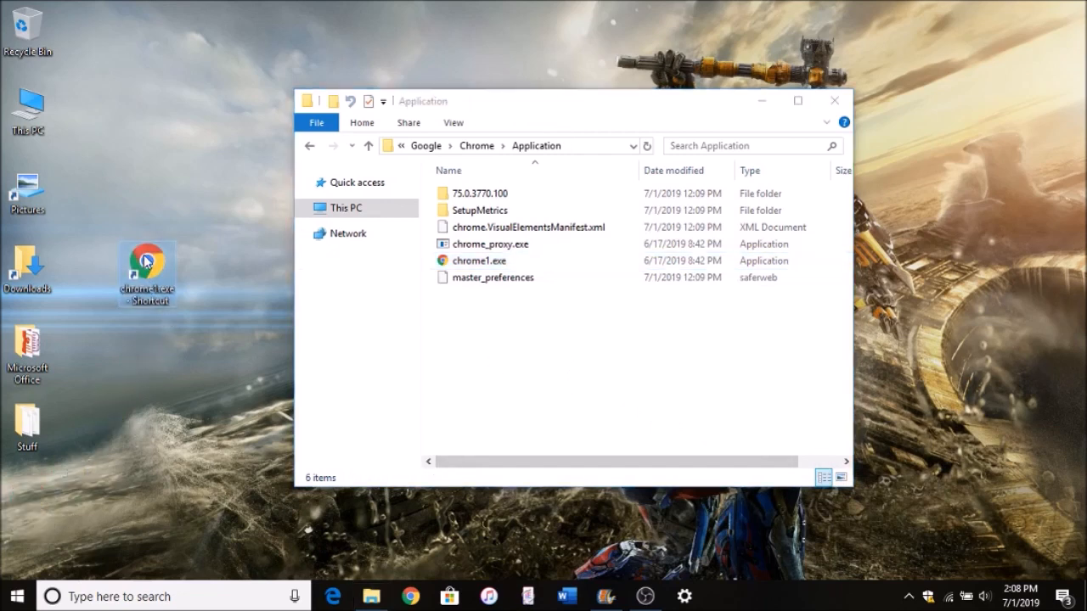
right_click(146, 262)
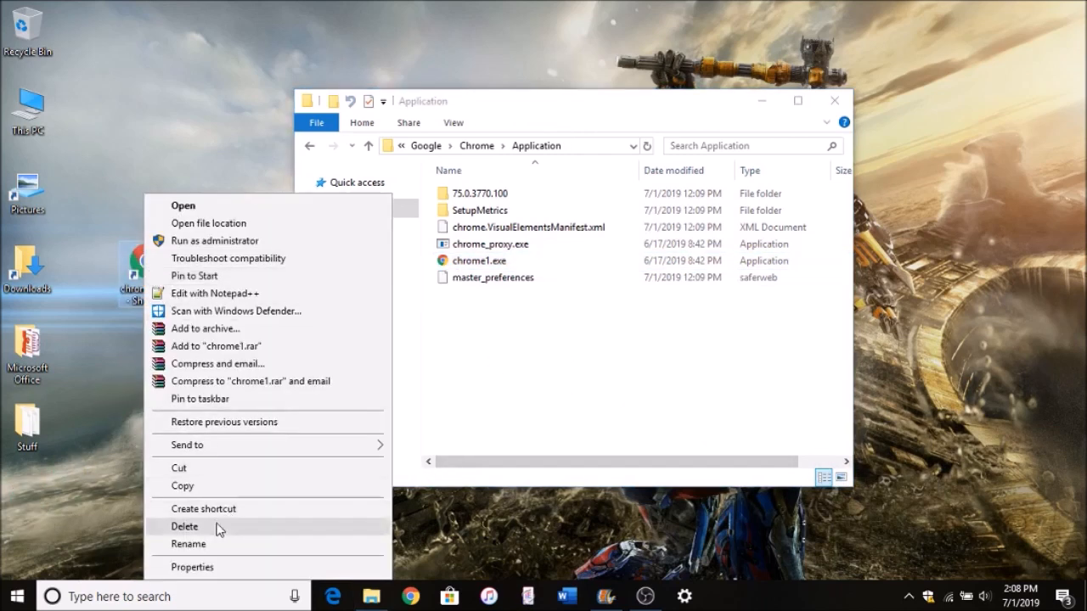
left_click(203, 507)
type("Chrome")
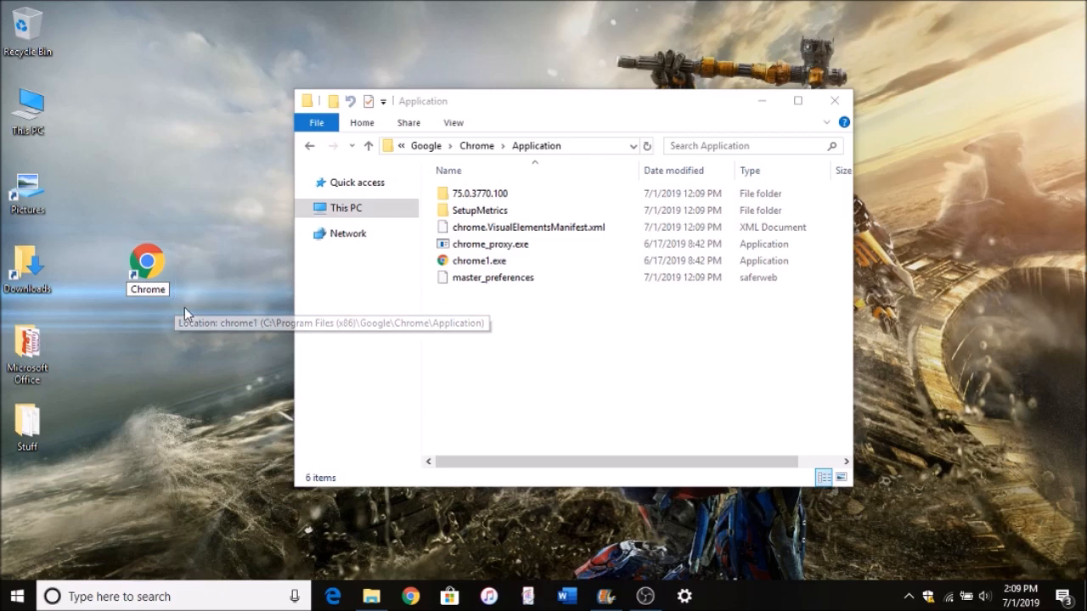
mouse_move(201, 221)
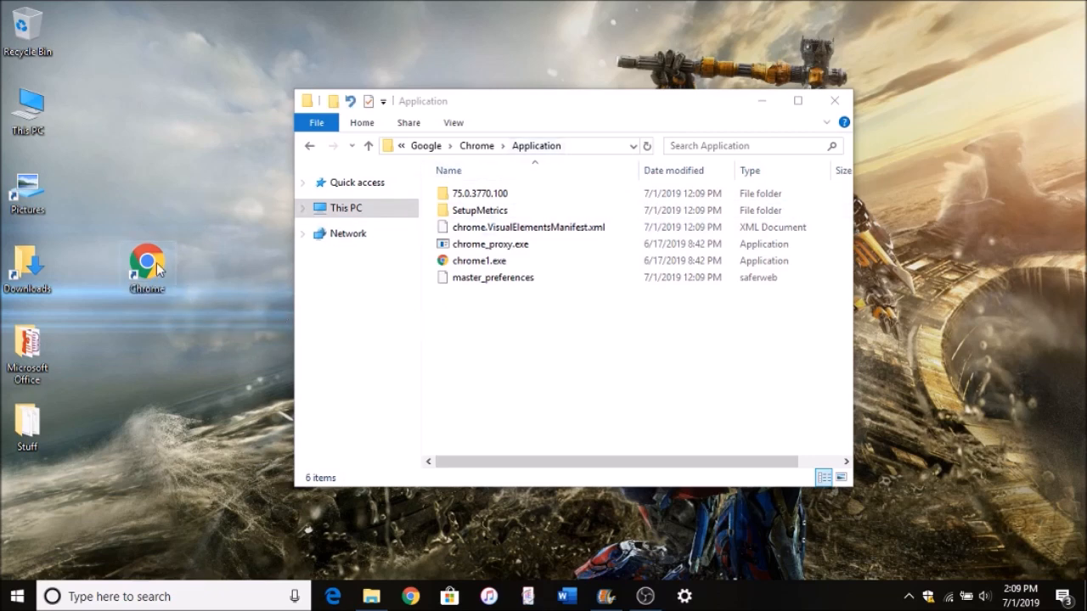
mouse_move(262, 252)
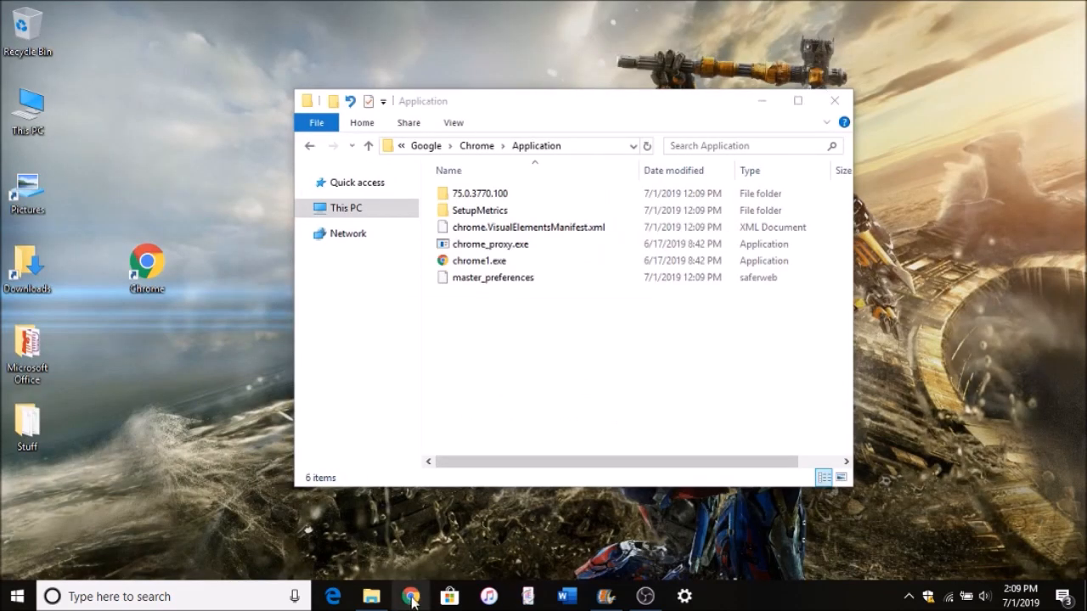
Step: Clear the file selection and close the Application folder window
right_click(411, 596)
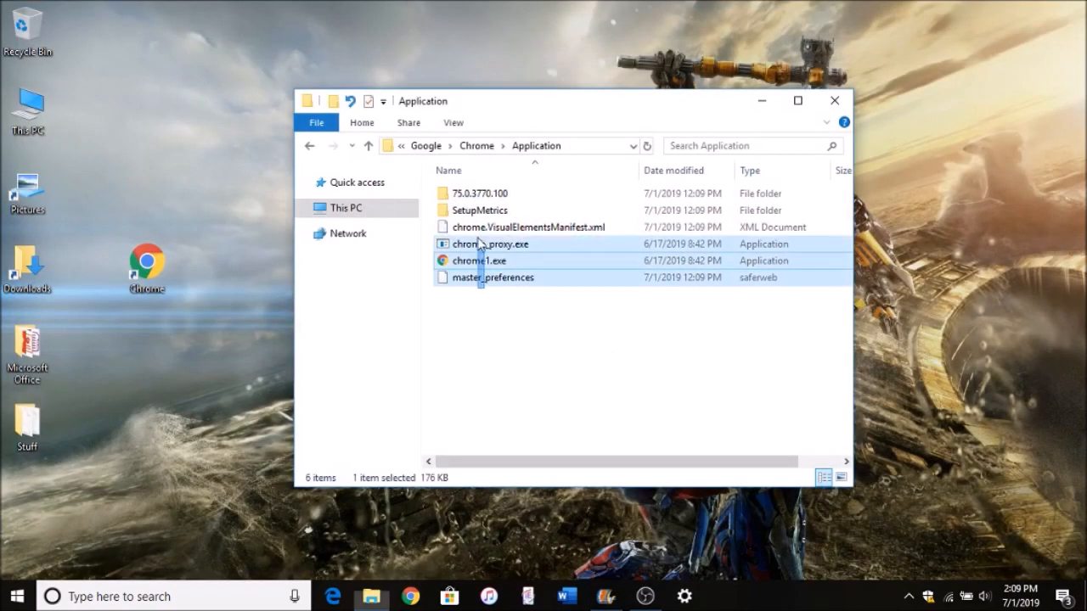
left_click(478, 262)
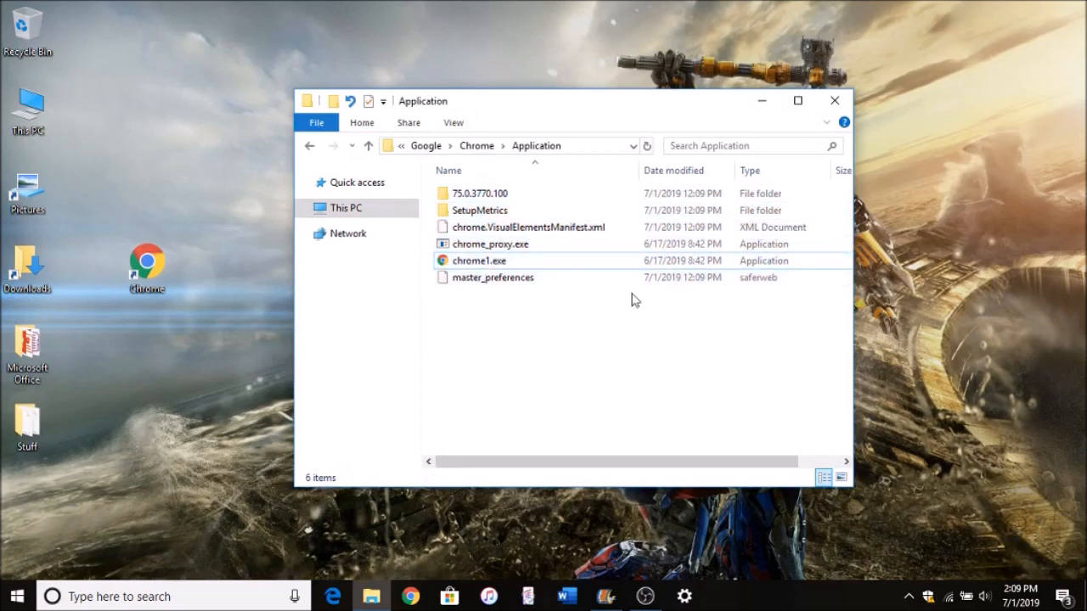
mouse_move(858, 53)
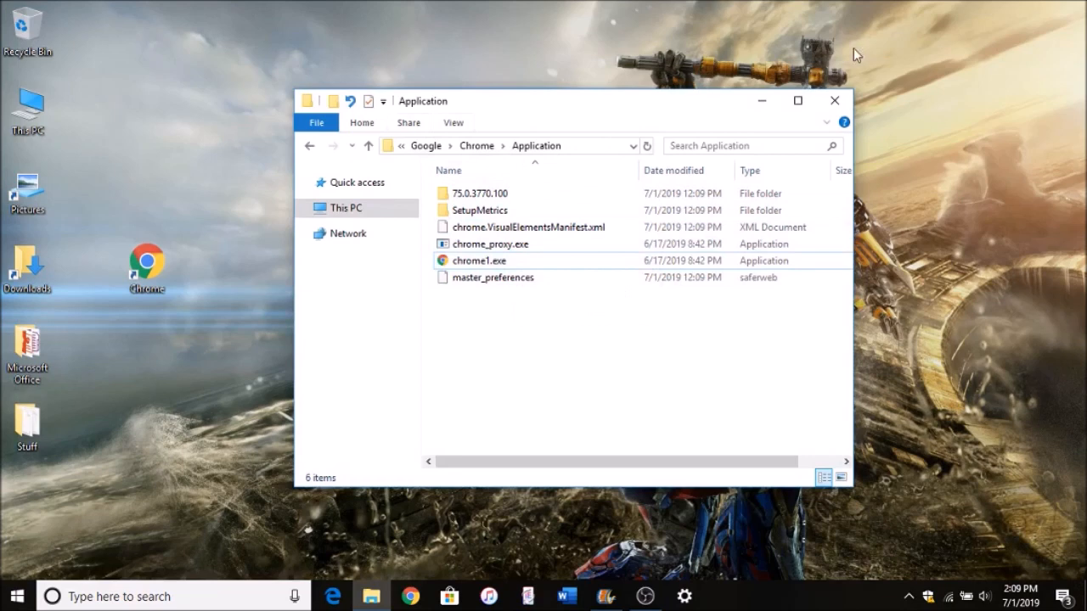
left_click(836, 100)
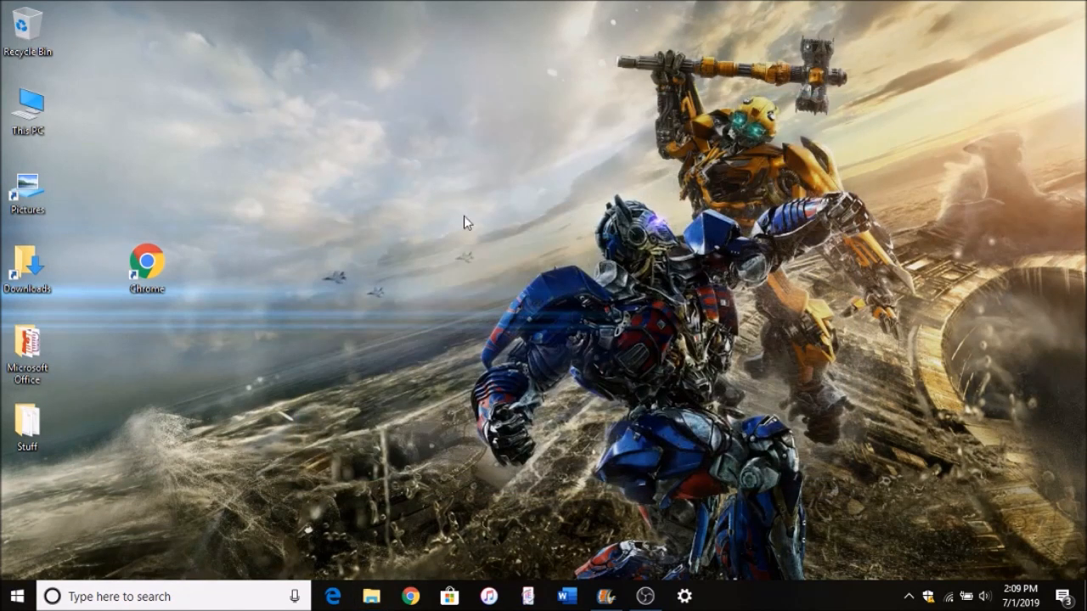